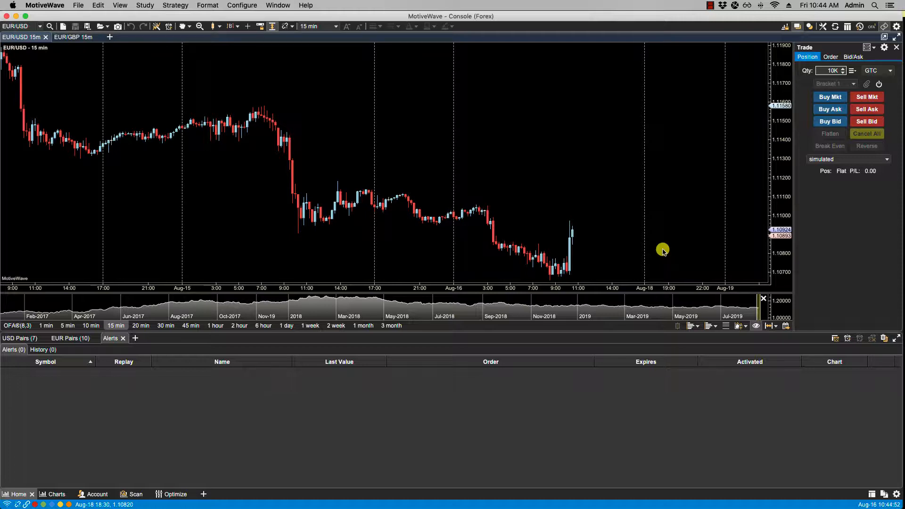
pyautogui.moveTo(664, 233)
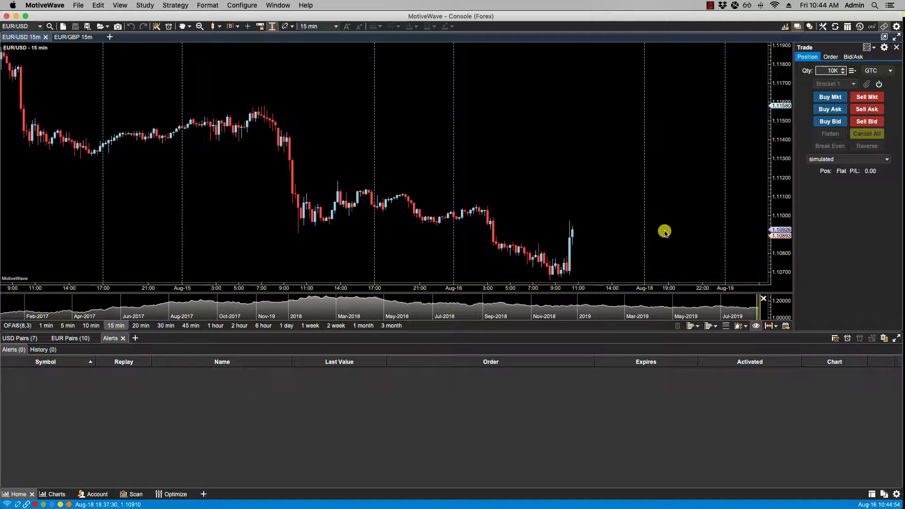
pyautogui.moveTo(666, 223)
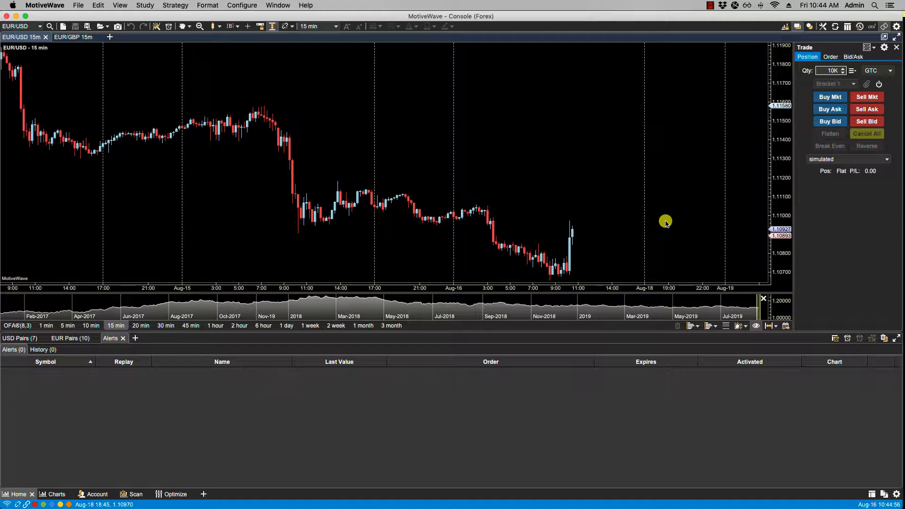
pyautogui.moveTo(857, 327)
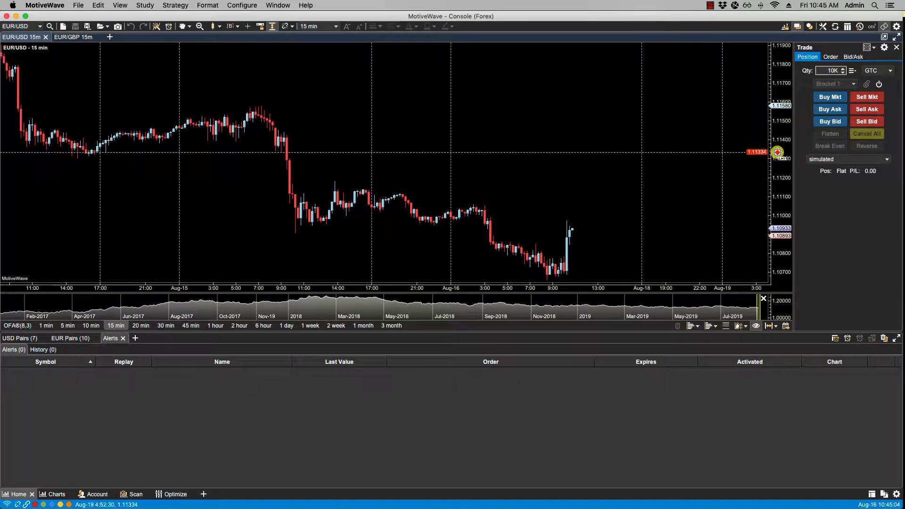
# Create an alert from the chart's price axis near 1.1133, preset to bid crossing 1.11349.
pyautogui.rightClick(778, 151)
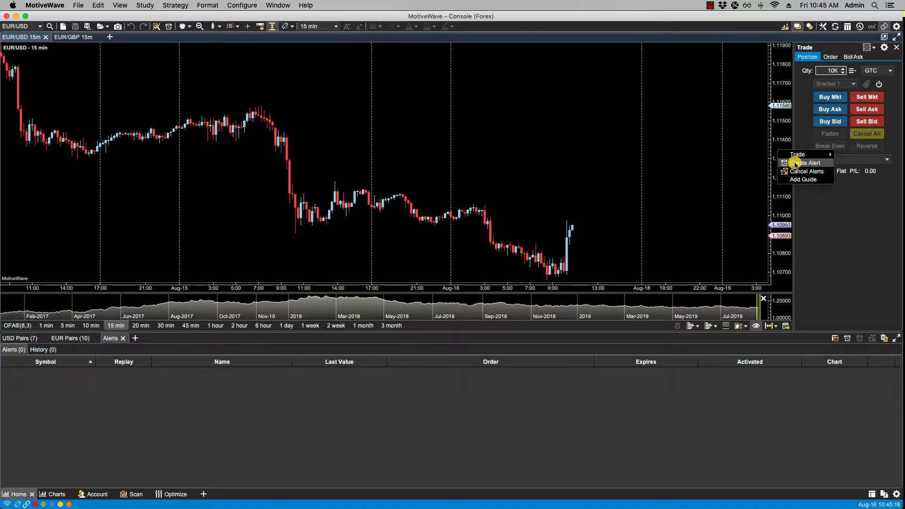
pyautogui.click(805, 162)
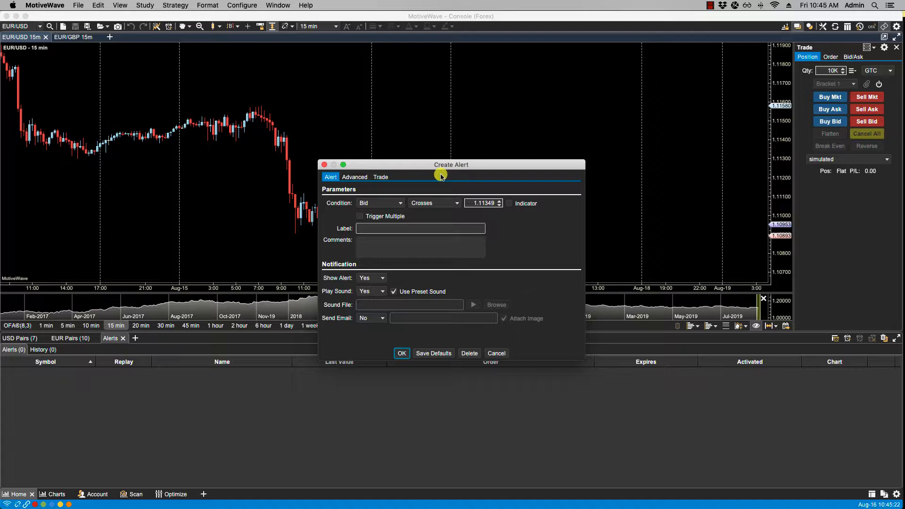
pyautogui.moveTo(34, 68)
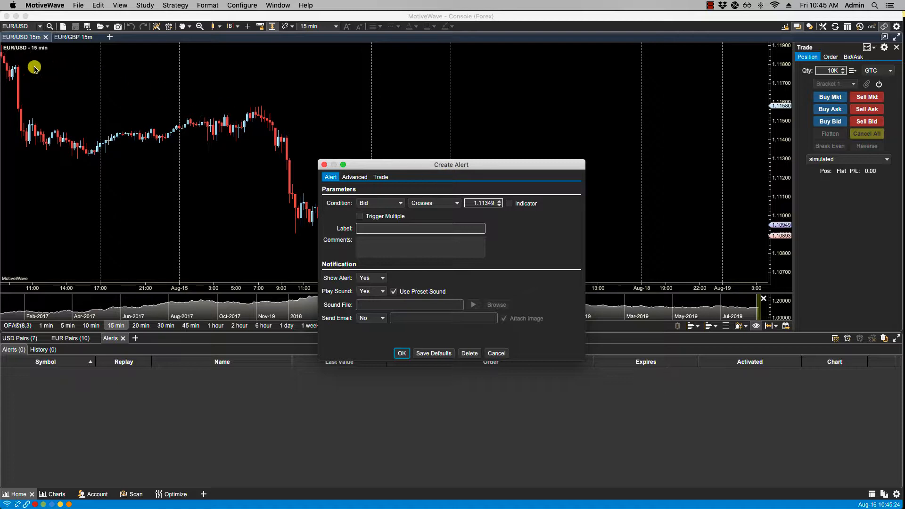
pyautogui.moveTo(431, 219)
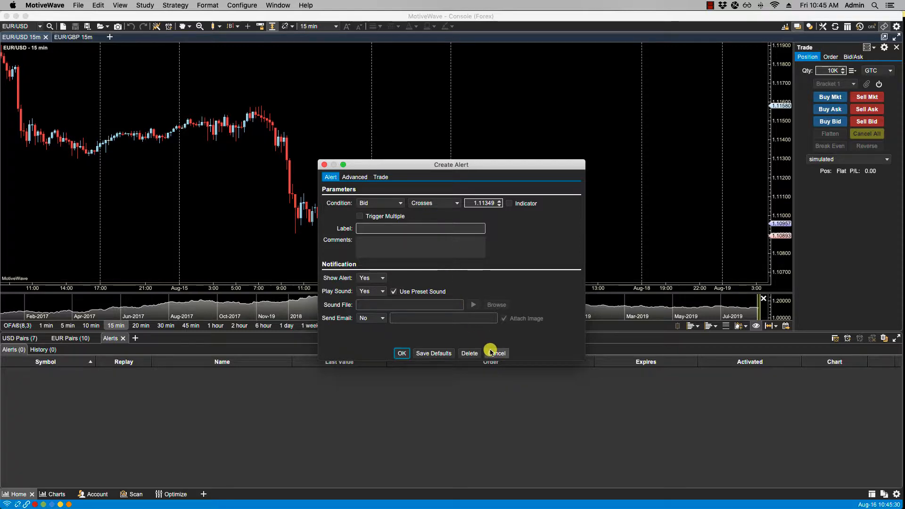
# Cancel the chart-based alert and start a blank alert from the Alerts panel toolbar.
pyautogui.click(495, 353)
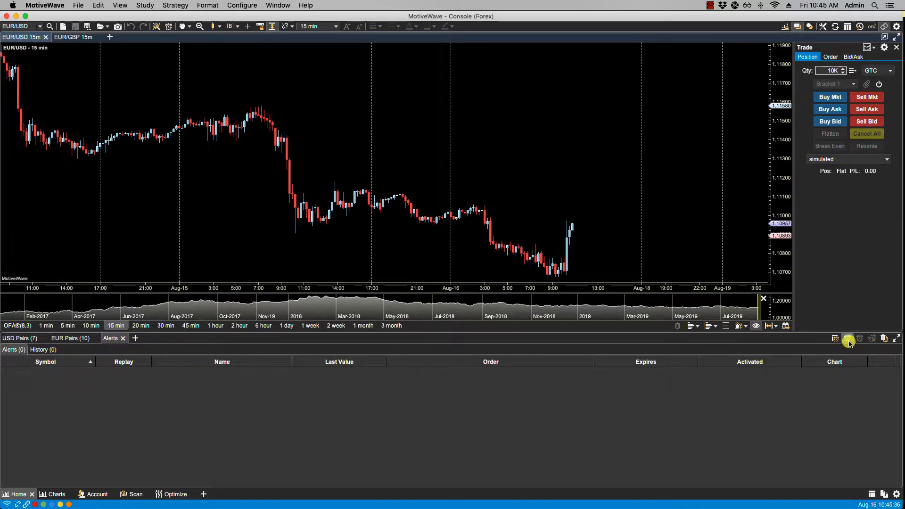
pyautogui.click(849, 340)
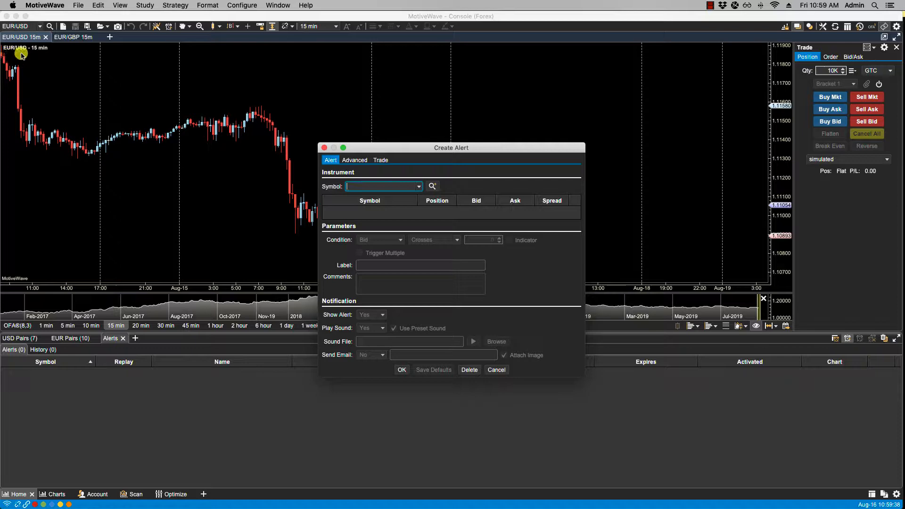
pyautogui.moveTo(45, 55)
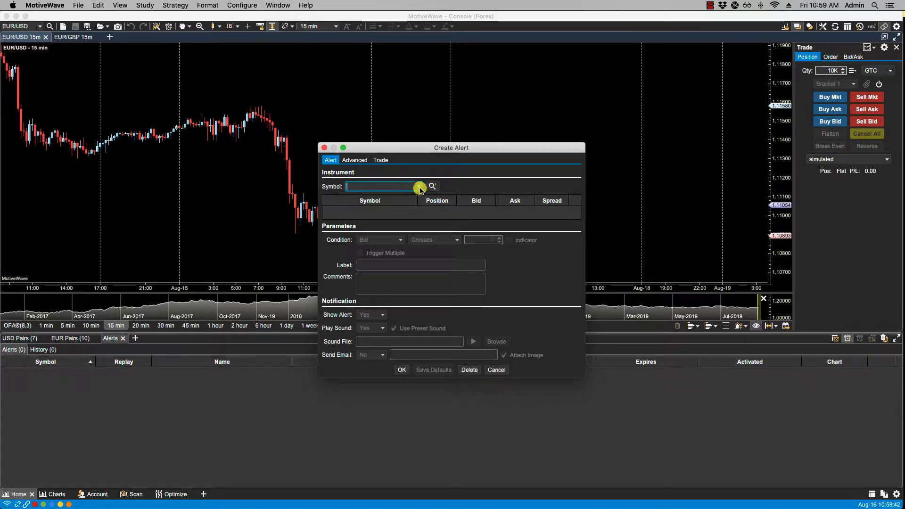
# Search for EUR/USD and select it as the alert's symbol.
pyautogui.click(432, 186)
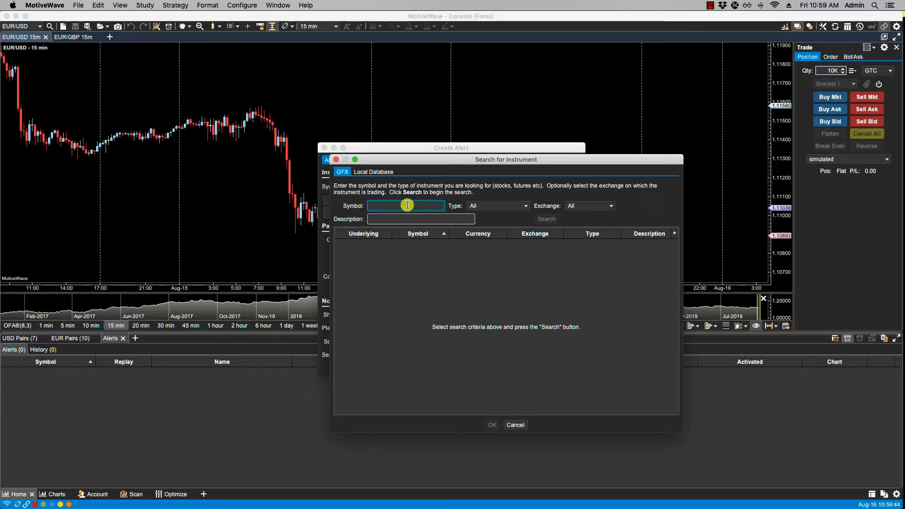
pyautogui.write('EUR/US')
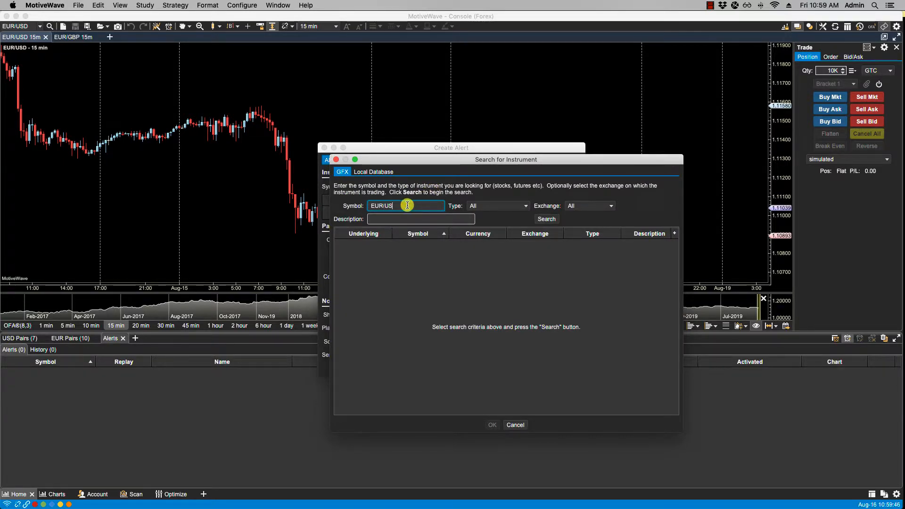
pyautogui.click(546, 219)
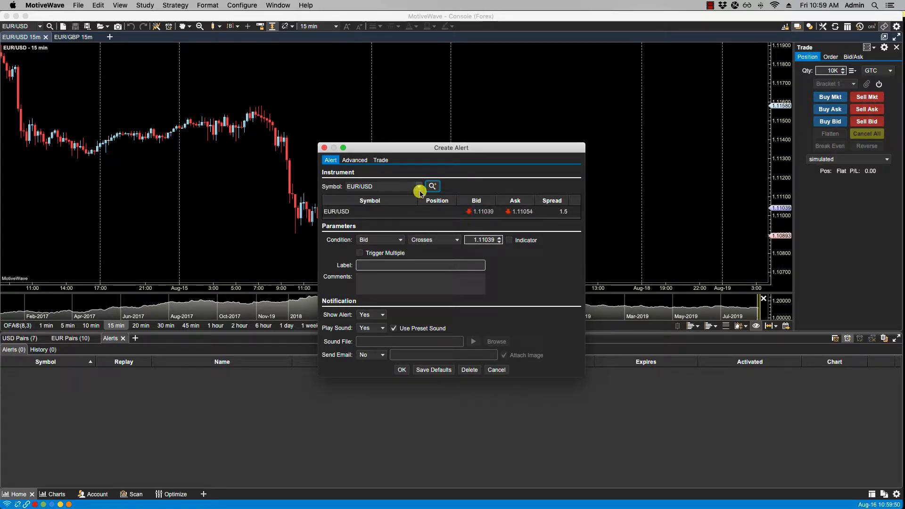
pyautogui.click(418, 186)
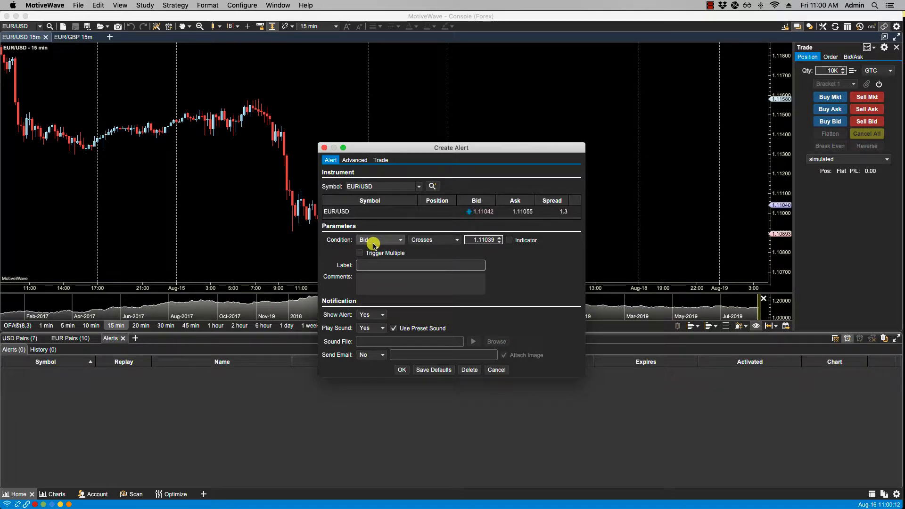
# Keep Bid as the watched price and compare it against the Day High indicator.
pyautogui.click(398, 240)
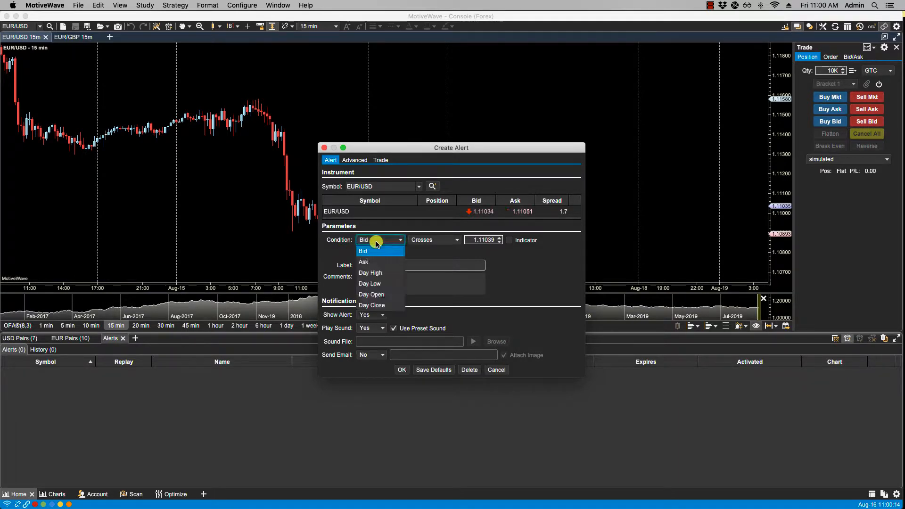
pyautogui.moveTo(371, 273)
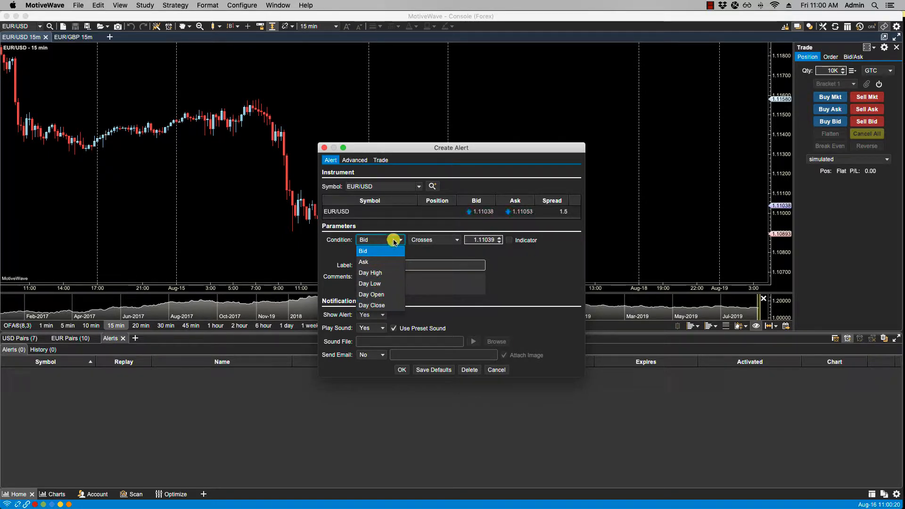
pyautogui.click(364, 239)
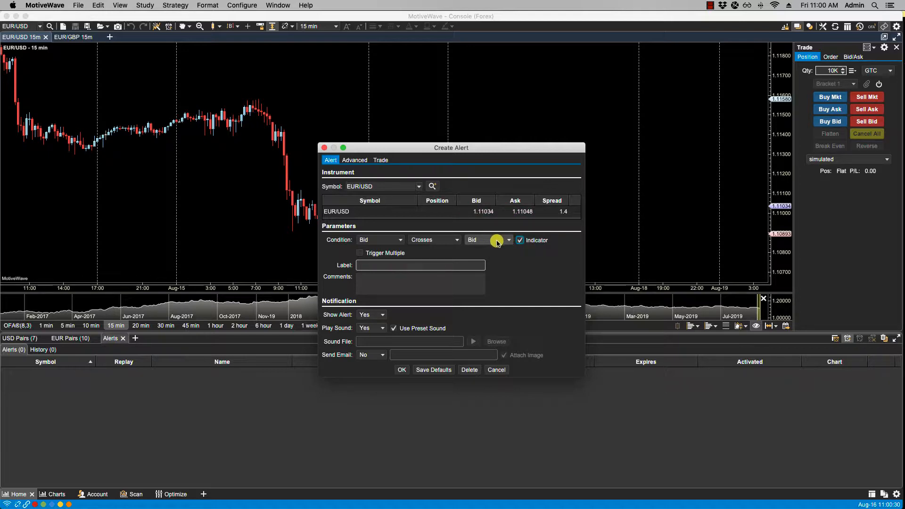
pyautogui.click(508, 240)
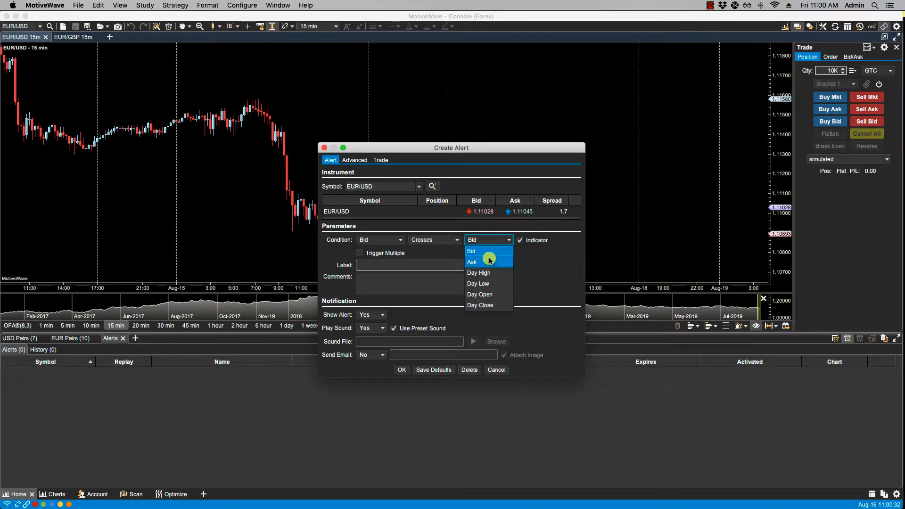
pyautogui.moveTo(488, 272)
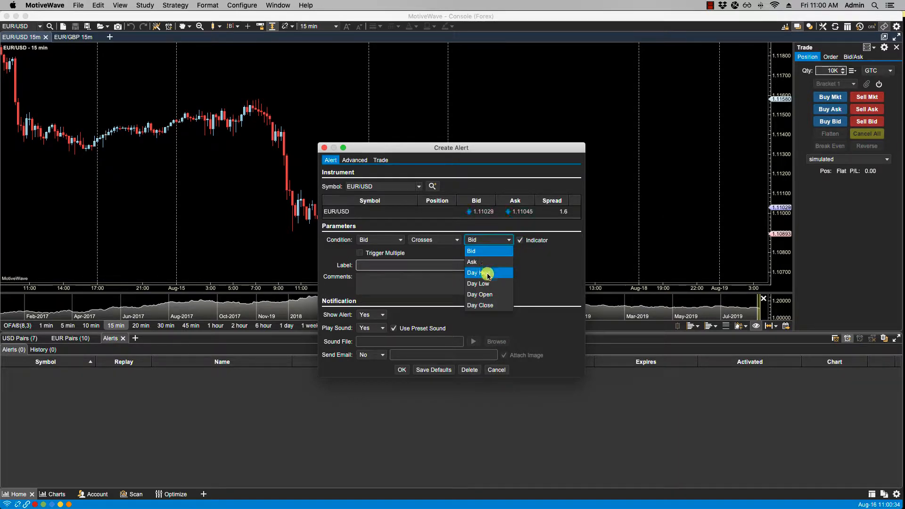
pyautogui.click(479, 273)
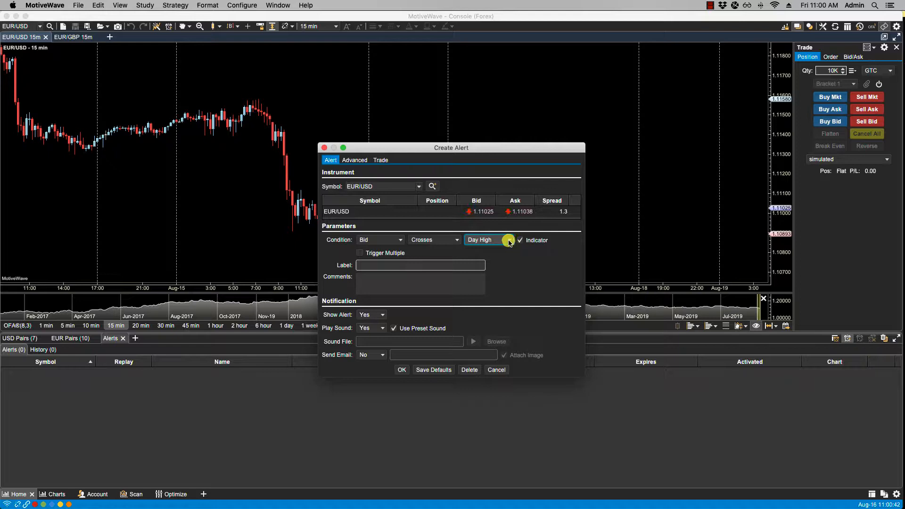
pyautogui.click(488, 240)
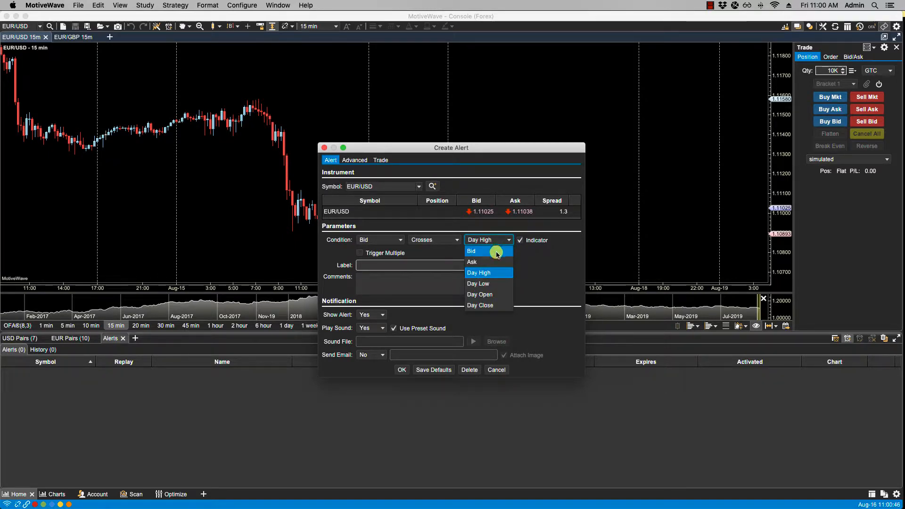
pyautogui.moveTo(484, 295)
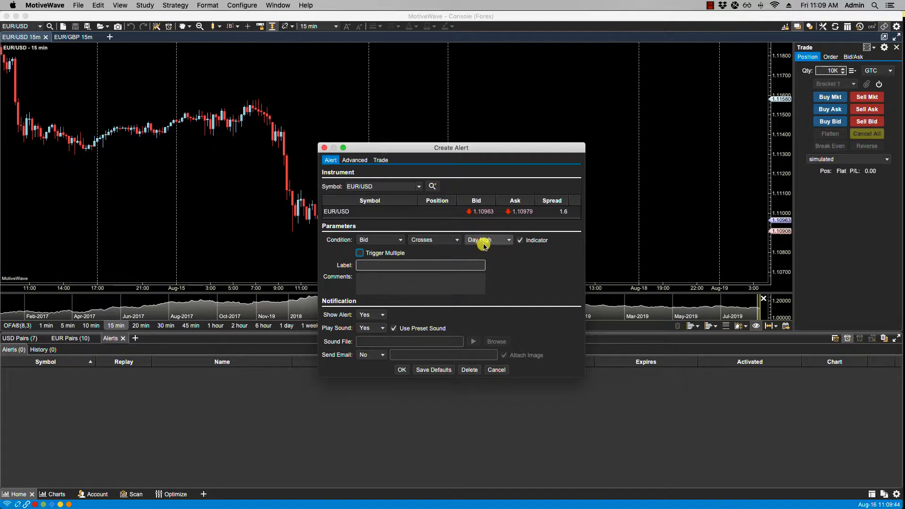
# Try Cross Below and Cross Above, then set Touches with repeated triggering enabled.
pyautogui.click(456, 240)
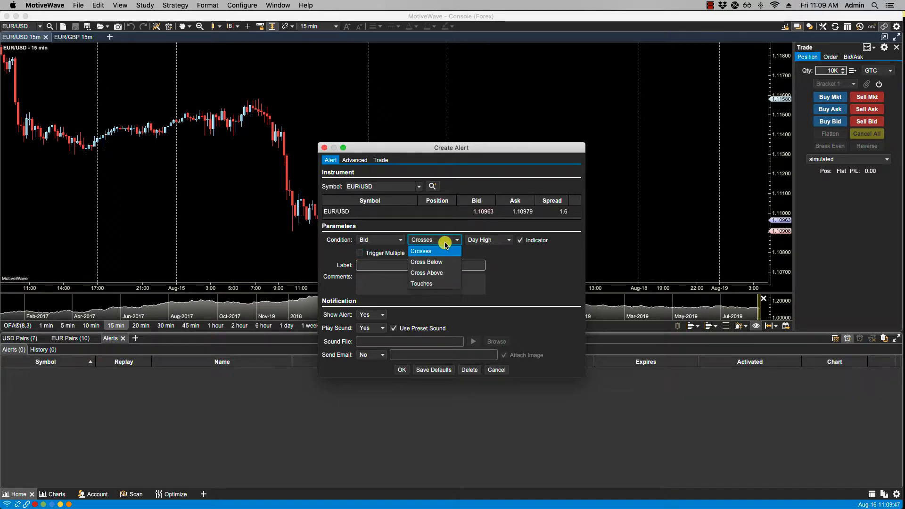
pyautogui.click(426, 262)
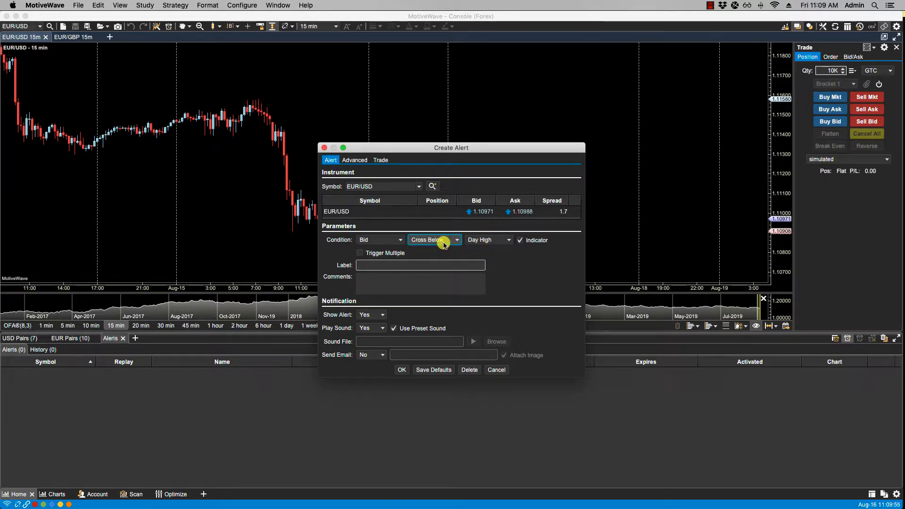
pyautogui.click(456, 240)
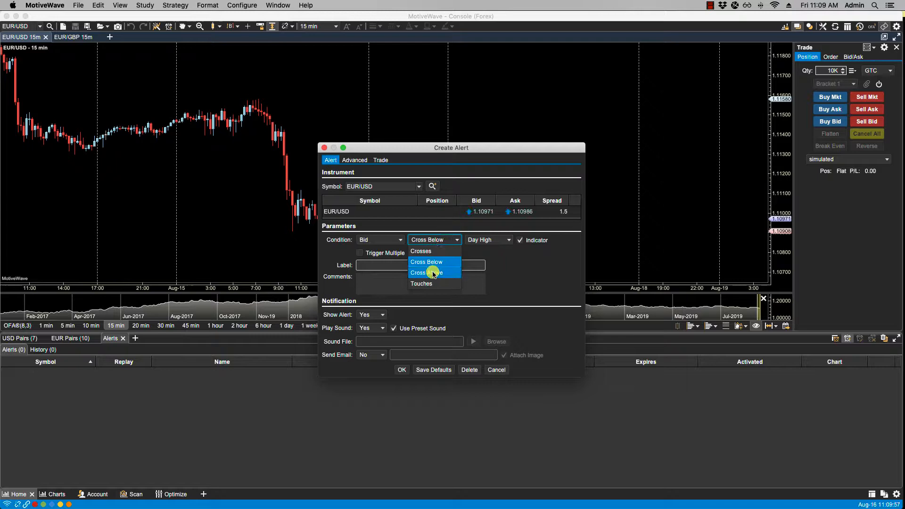
pyautogui.click(426, 272)
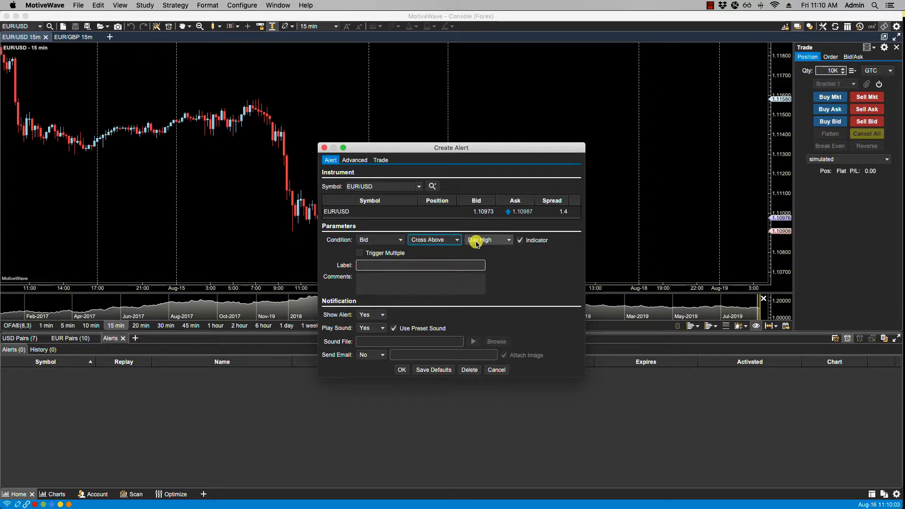
pyautogui.click(456, 240)
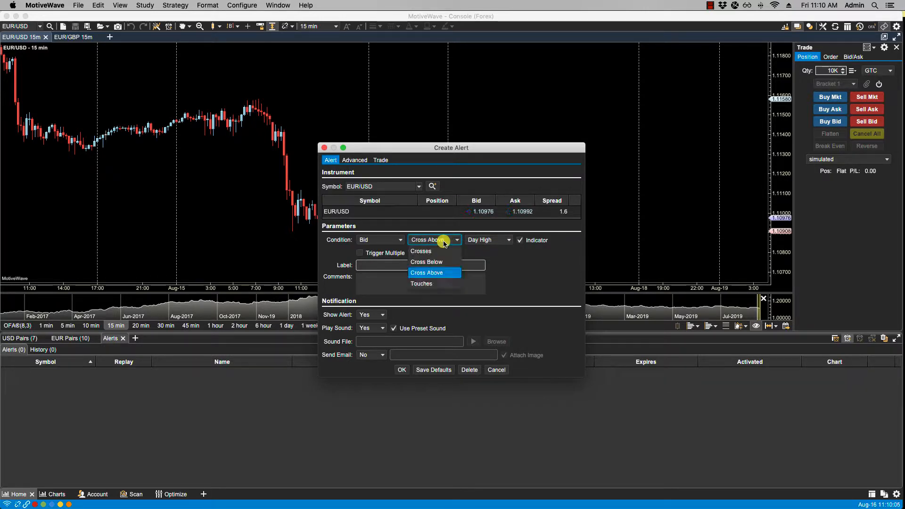
pyautogui.click(422, 283)
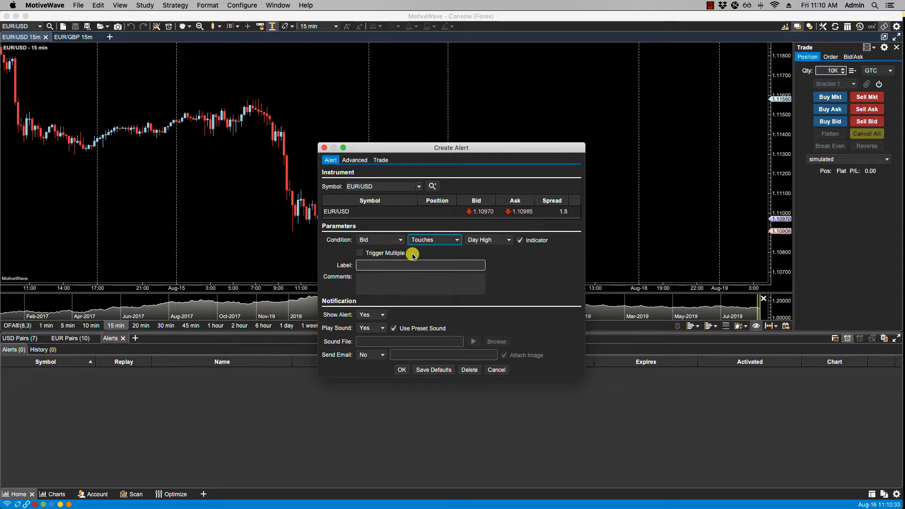
pyautogui.click(360, 253)
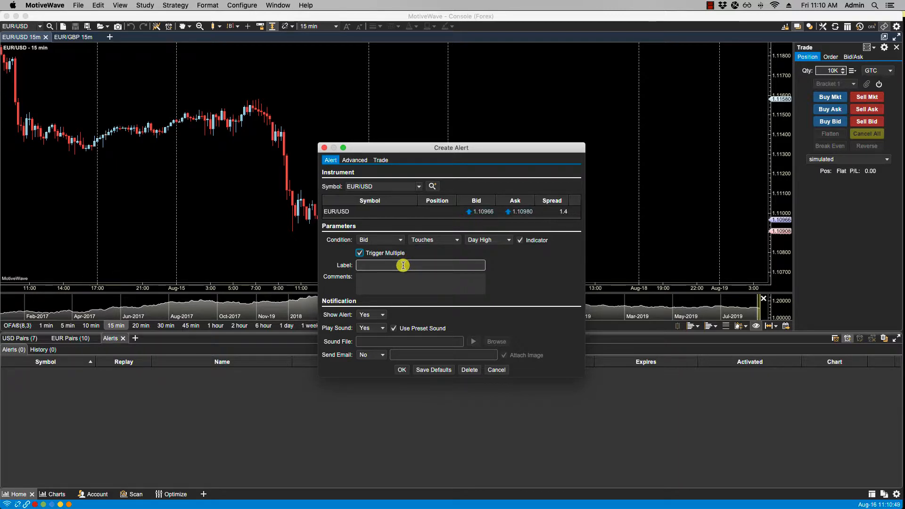
pyautogui.moveTo(401, 283)
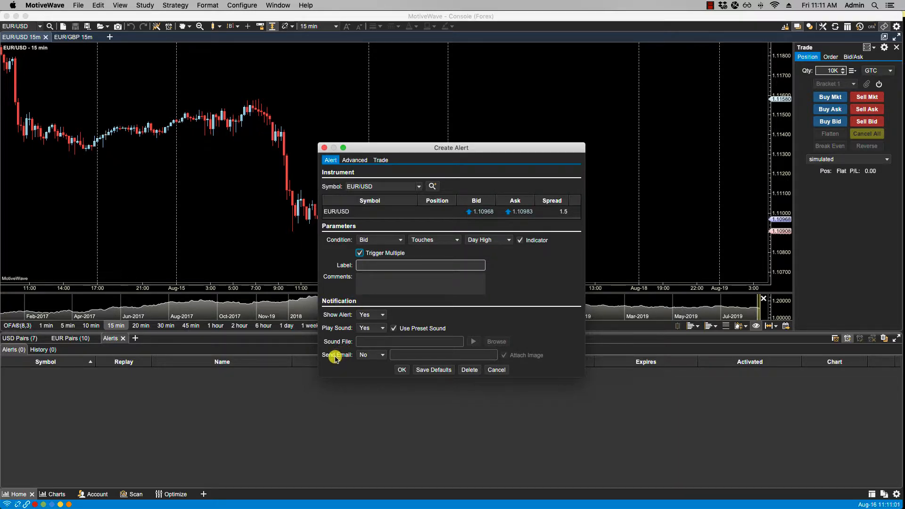
# Set Send Email to Yes and dismiss the Email Not Configured warning.
pyautogui.click(370, 355)
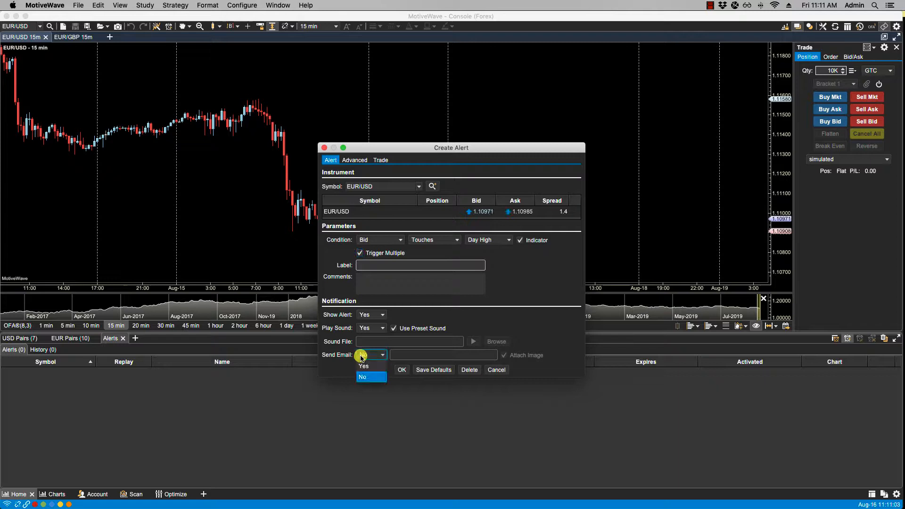
pyautogui.click(364, 365)
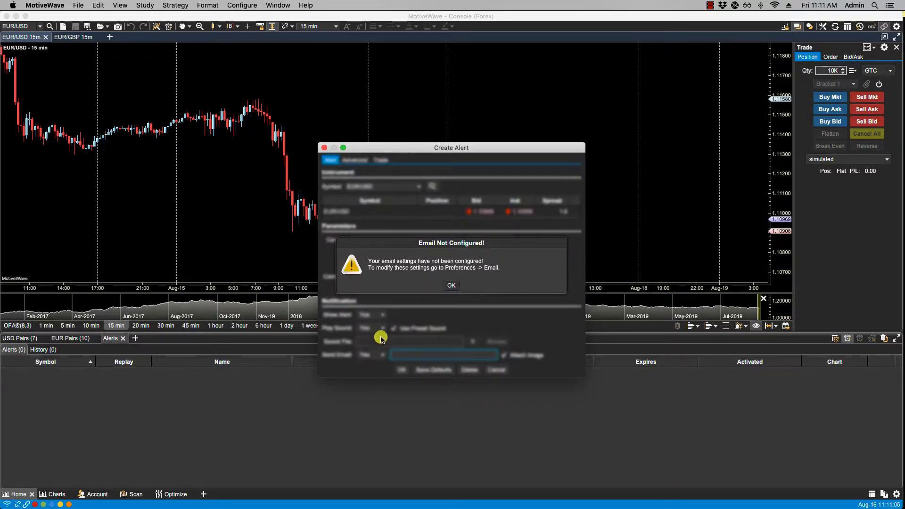
pyautogui.click(451, 285)
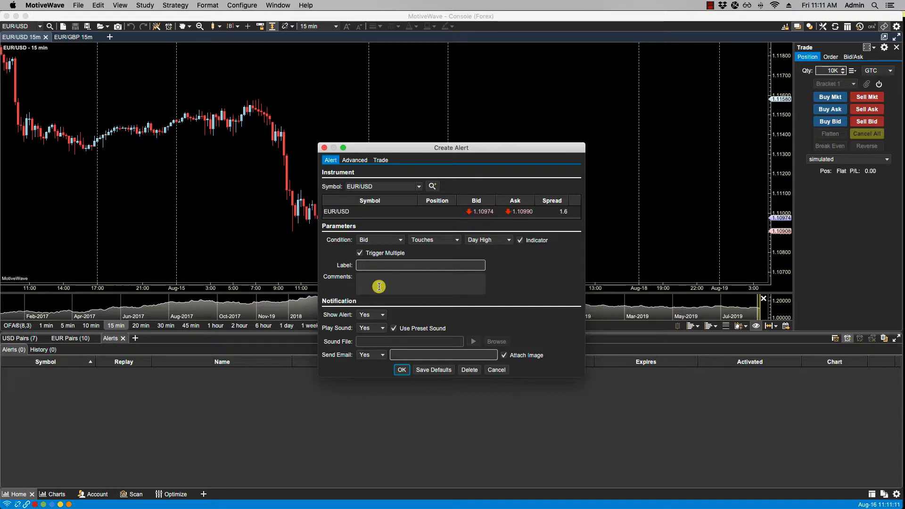
pyautogui.moveTo(360, 301)
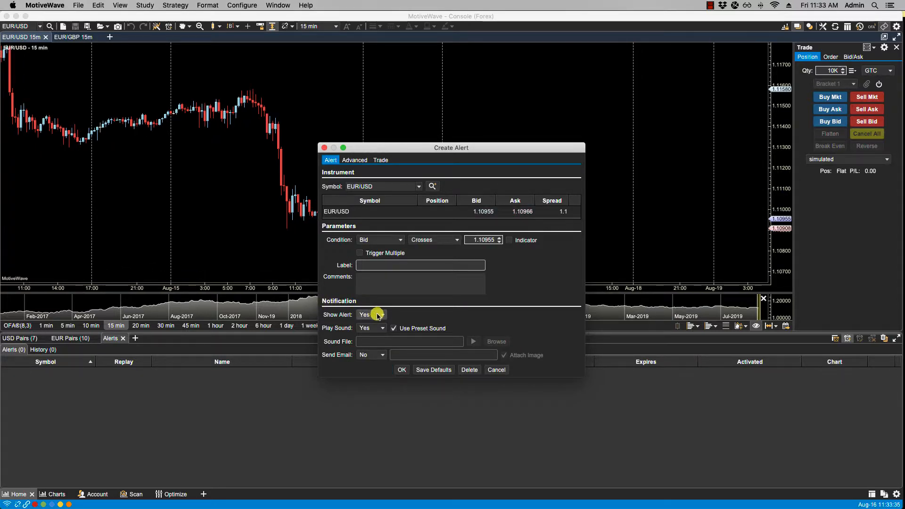
# Uncheck Use Preset Sound and choose Ping.aiff as the custom alert sound.
pyautogui.click(371, 315)
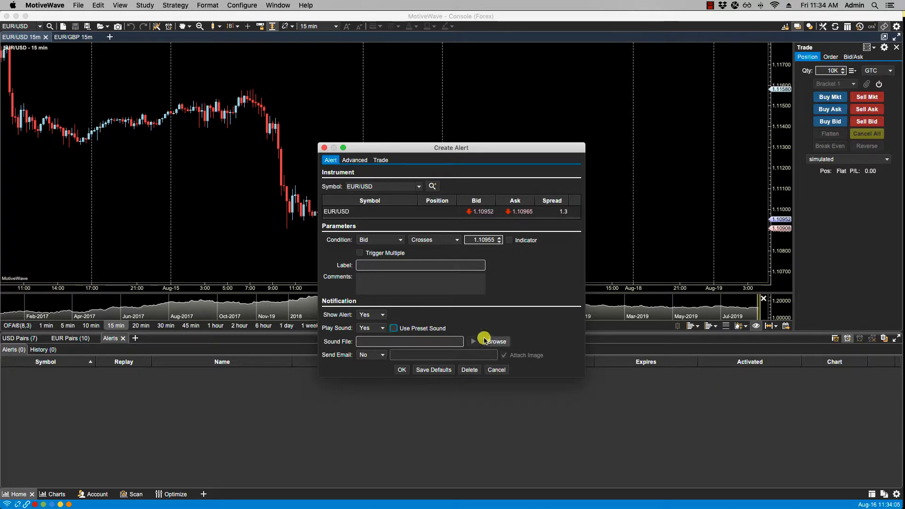
pyautogui.click(496, 341)
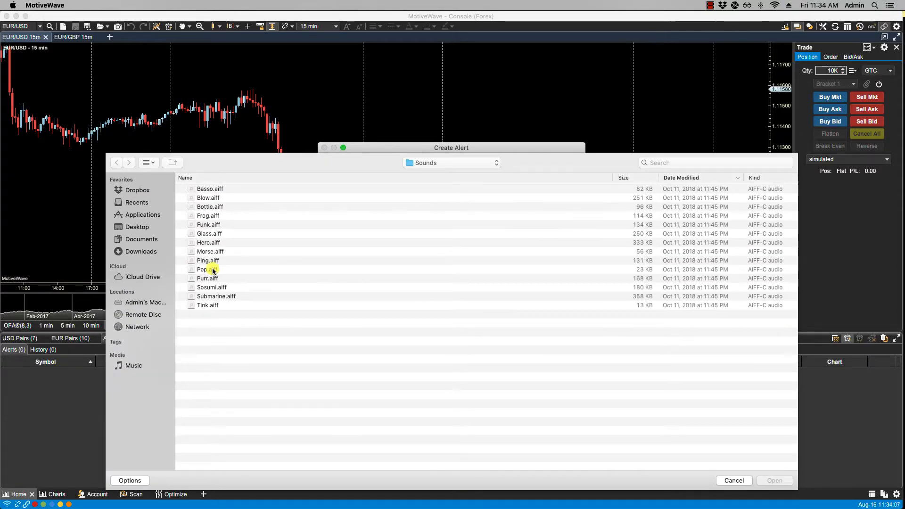
pyautogui.click(208, 260)
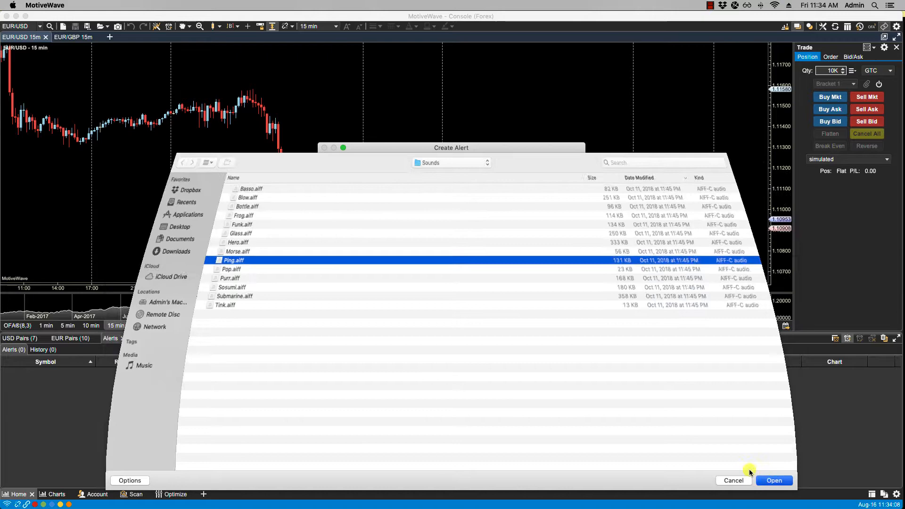
pyautogui.click(773, 481)
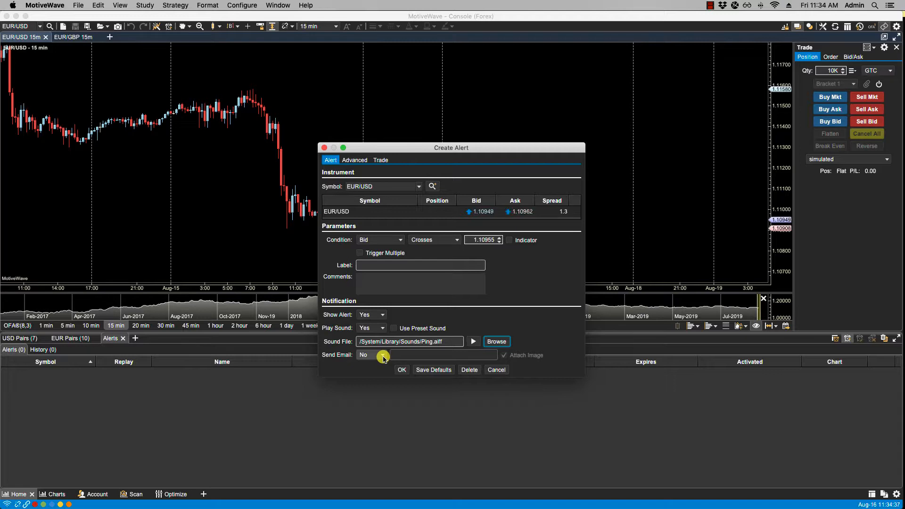
# Try email, revert Send Email to No, restore the preset sound and save the alert.
pyautogui.click(370, 354)
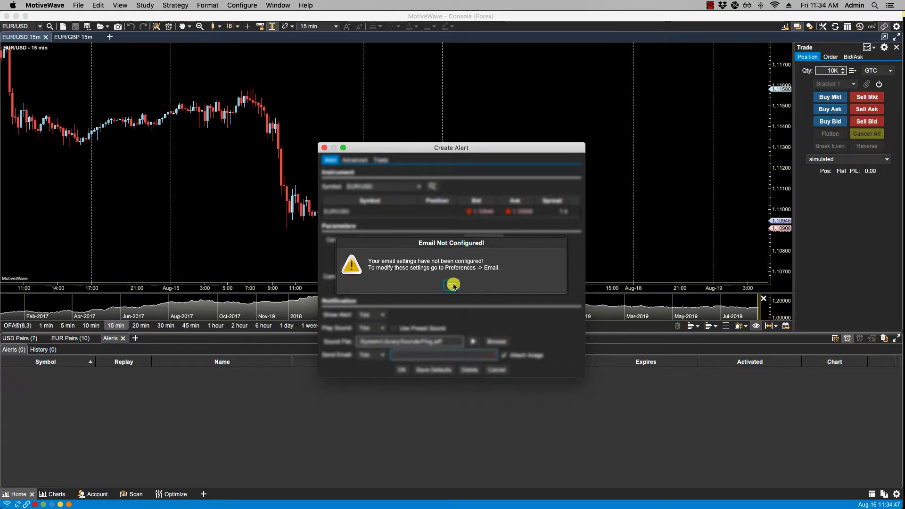
pyautogui.click(452, 285)
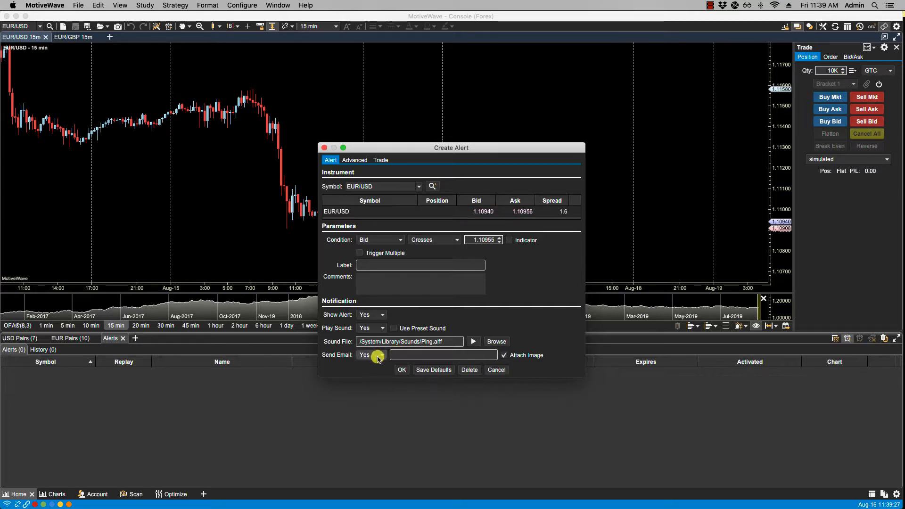
pyautogui.click(383, 355)
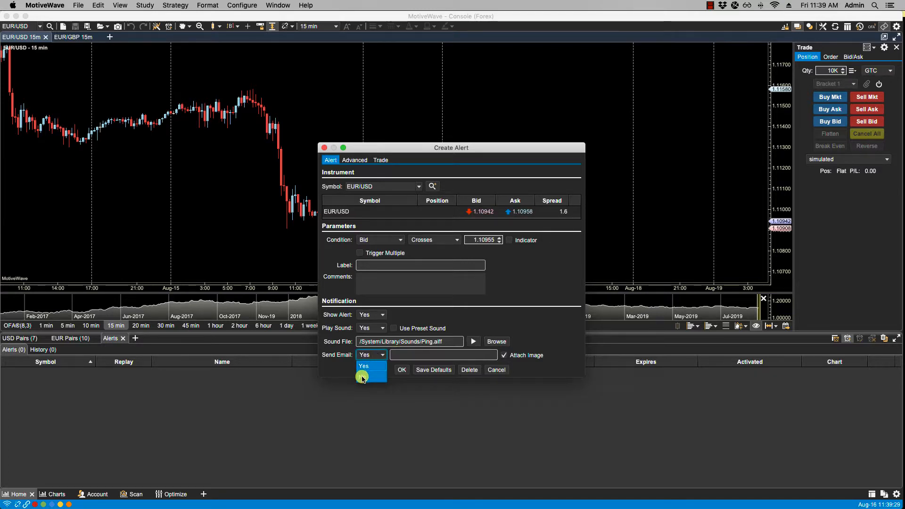
pyautogui.click(365, 366)
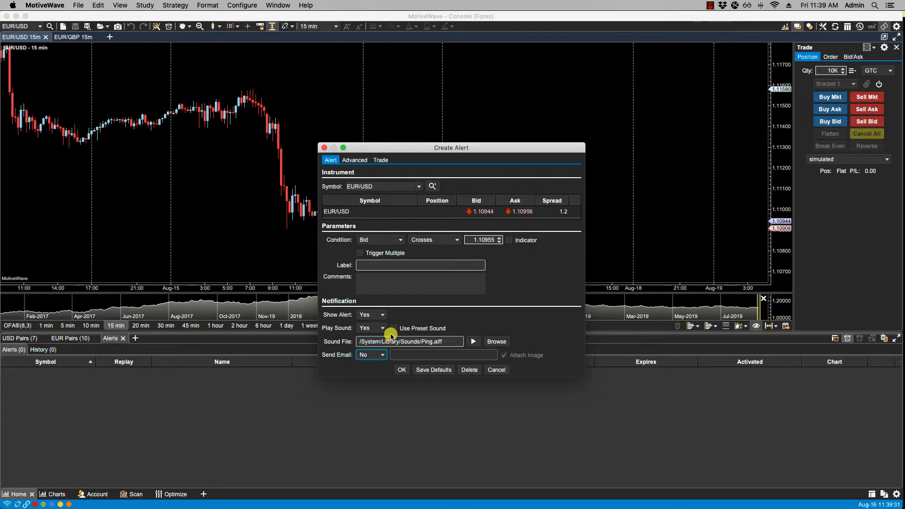
pyautogui.click(393, 329)
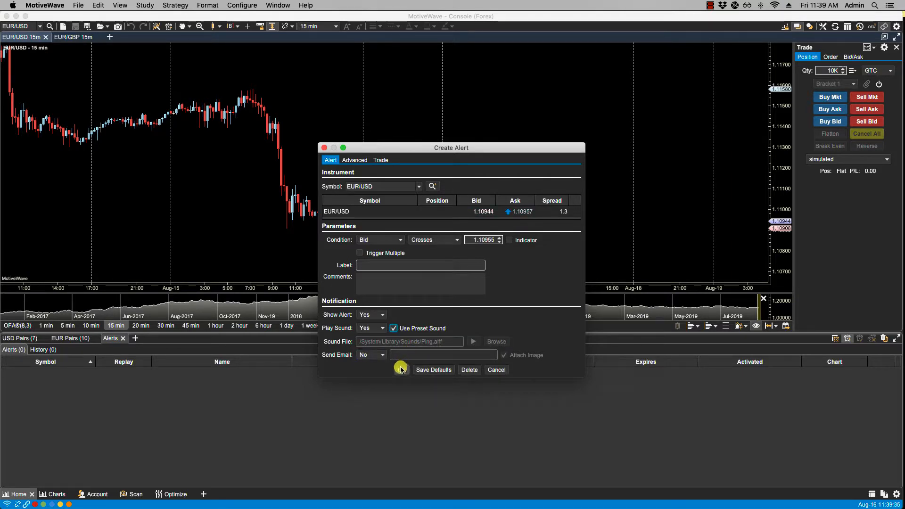
pyautogui.click(402, 370)
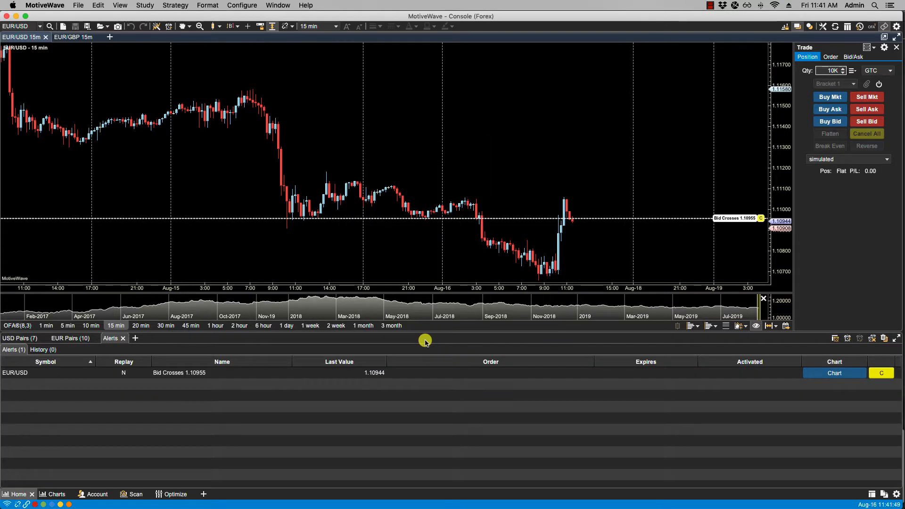
pyautogui.moveTo(543, 258)
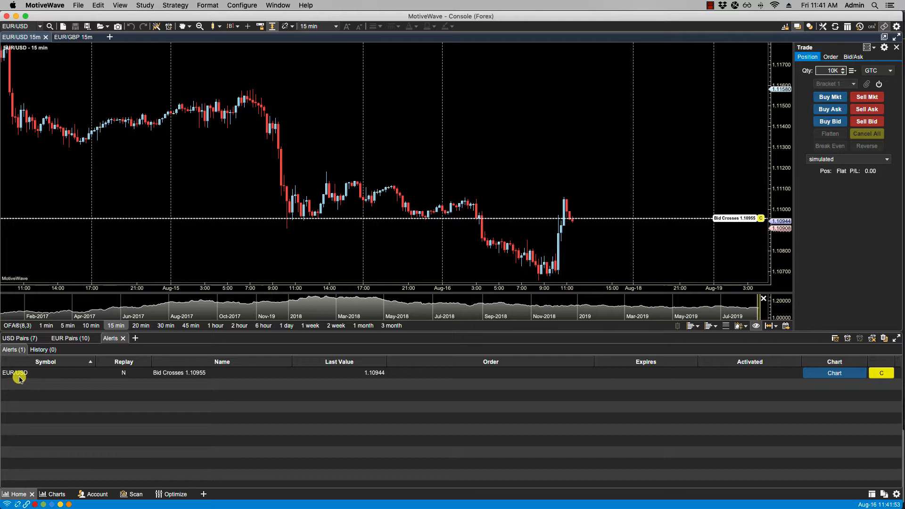
pyautogui.moveTo(647, 267)
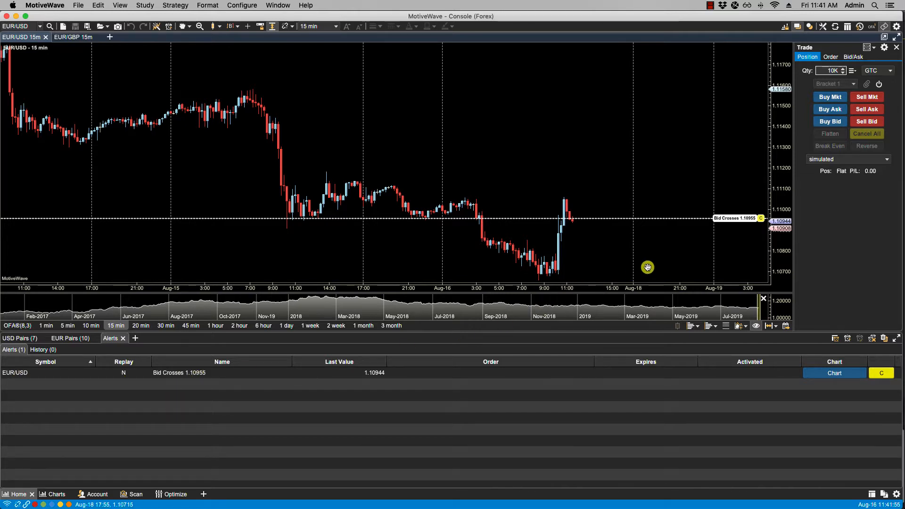
pyautogui.moveTo(708, 237)
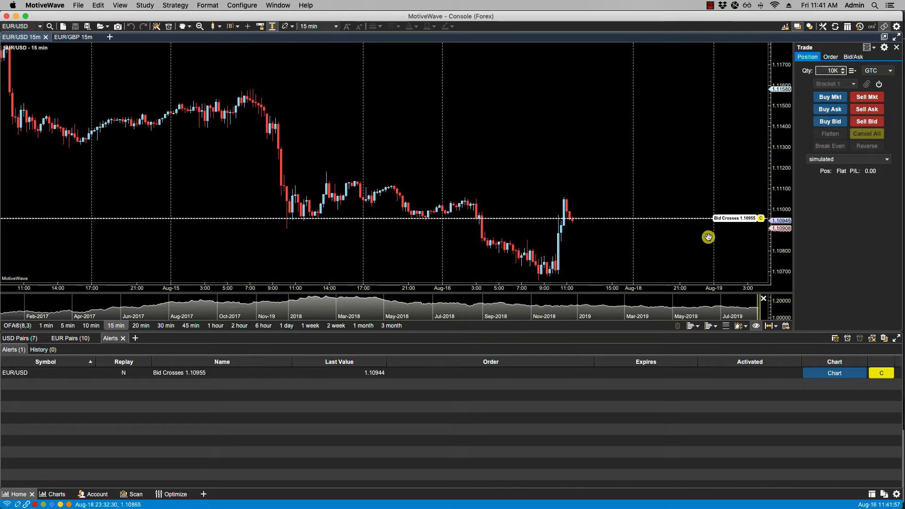
pyautogui.moveTo(753, 219)
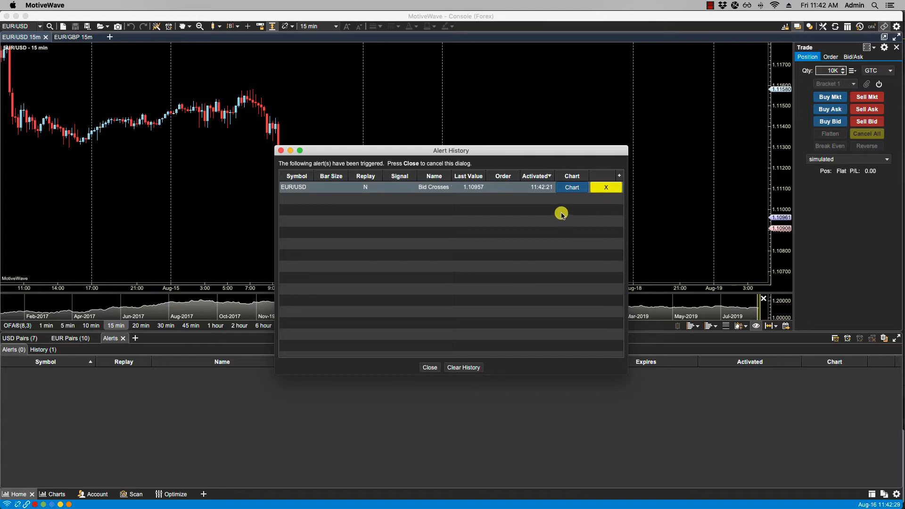
# Close the Alert History popup and delete the Bid Crosses 1.10955 history entry.
pyautogui.click(429, 367)
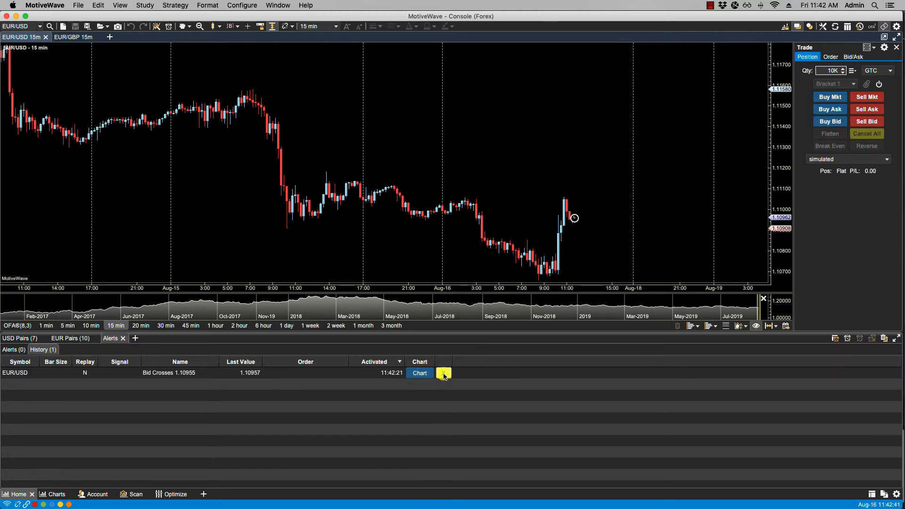
pyautogui.click(443, 373)
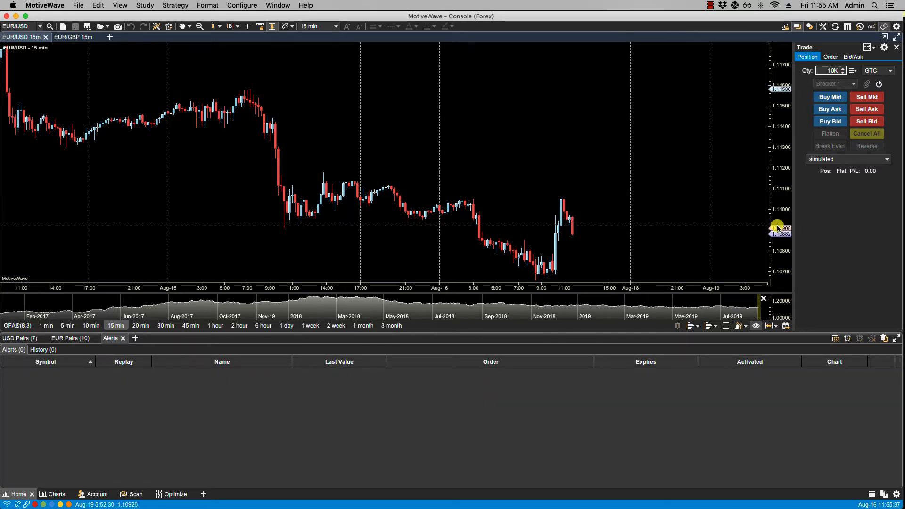
# Create an alert at the current price from the price axis with Trigger Multiple checked.
pyautogui.rightClick(776, 229)
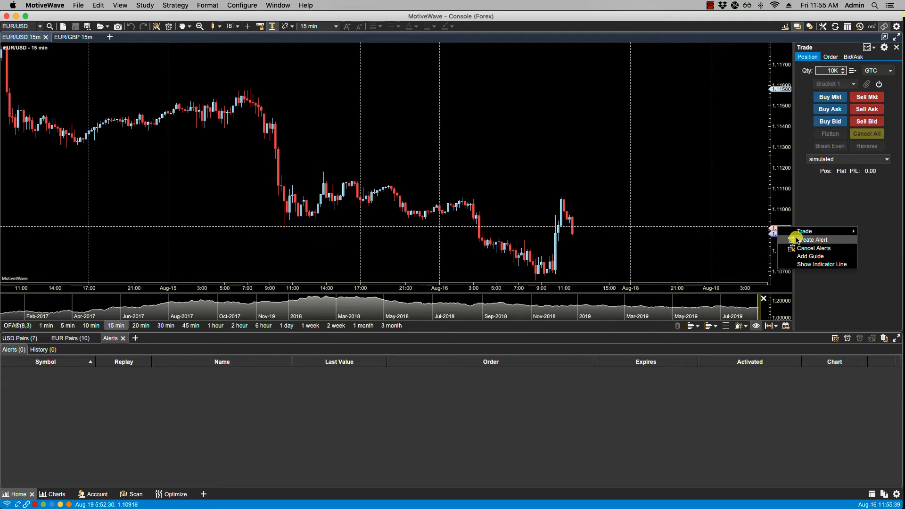
pyautogui.click(813, 239)
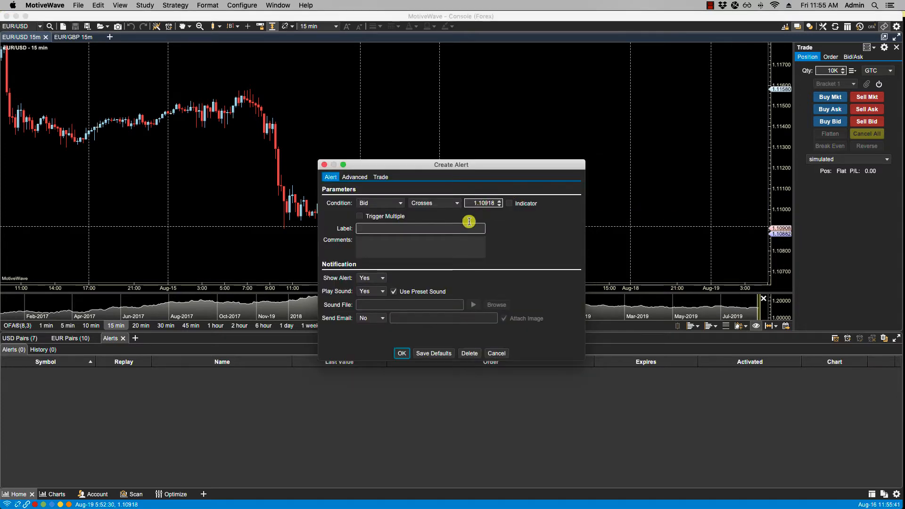
pyautogui.click(359, 215)
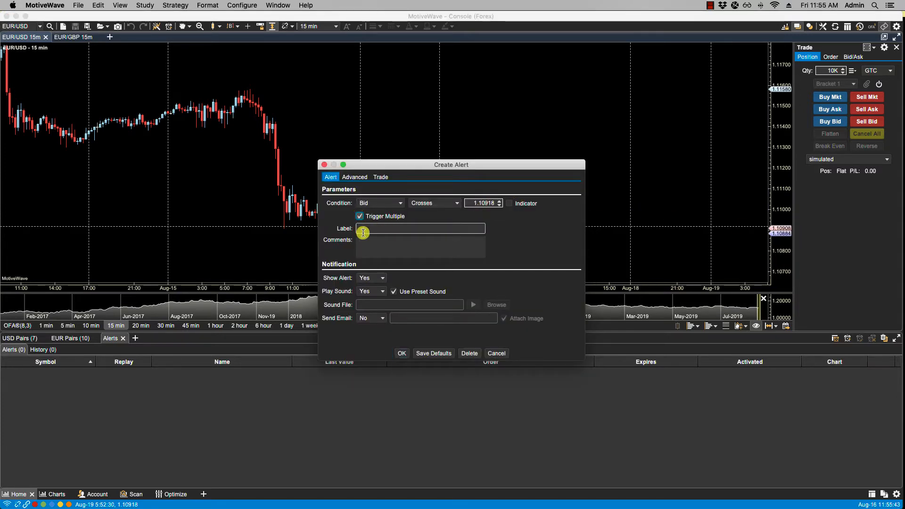
pyautogui.click(402, 353)
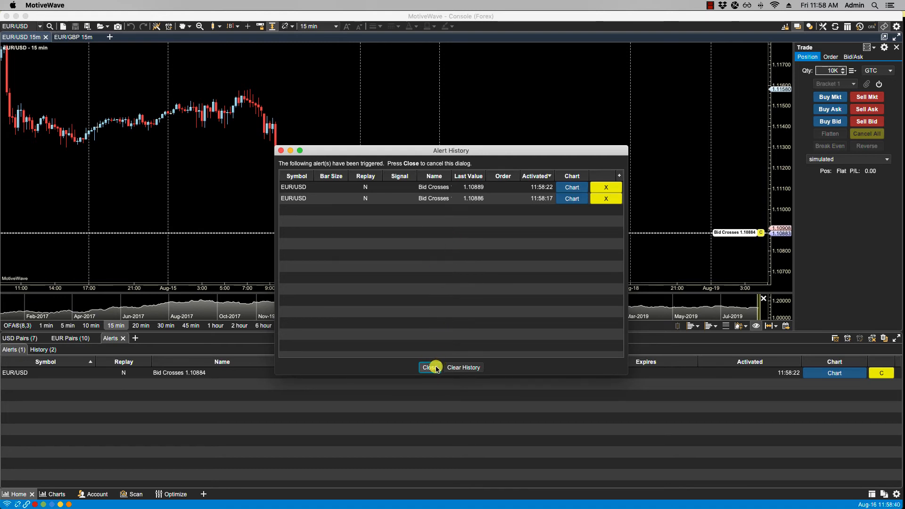
# Close the Alert History dialog showing the two triggered EUR/USD alert entries.
pyautogui.click(430, 368)
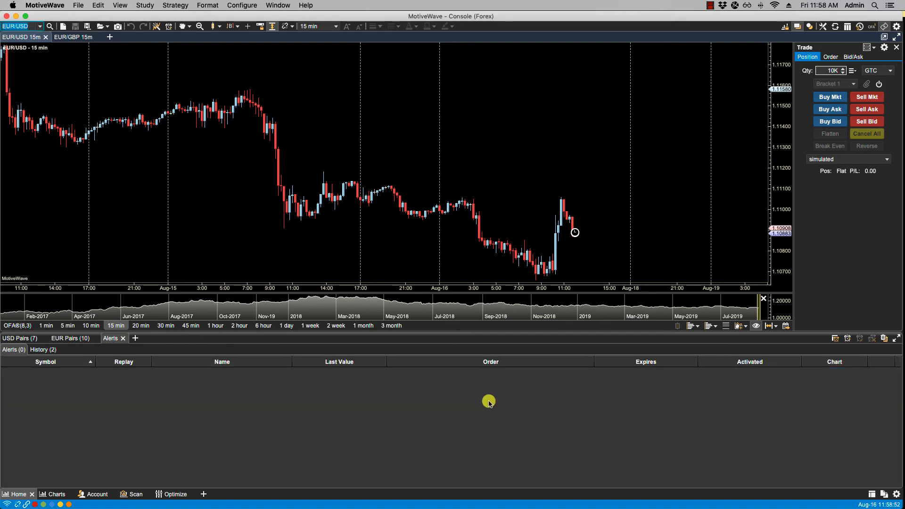
pyautogui.moveTo(474, 411)
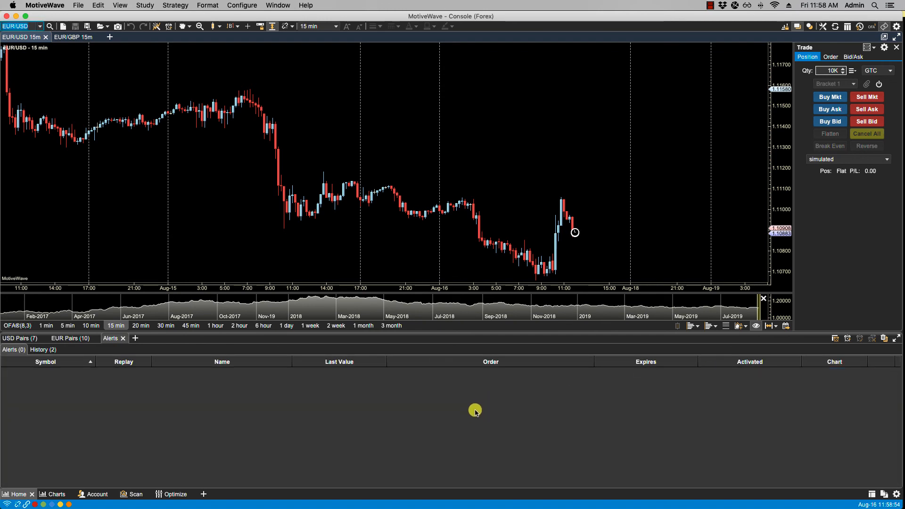